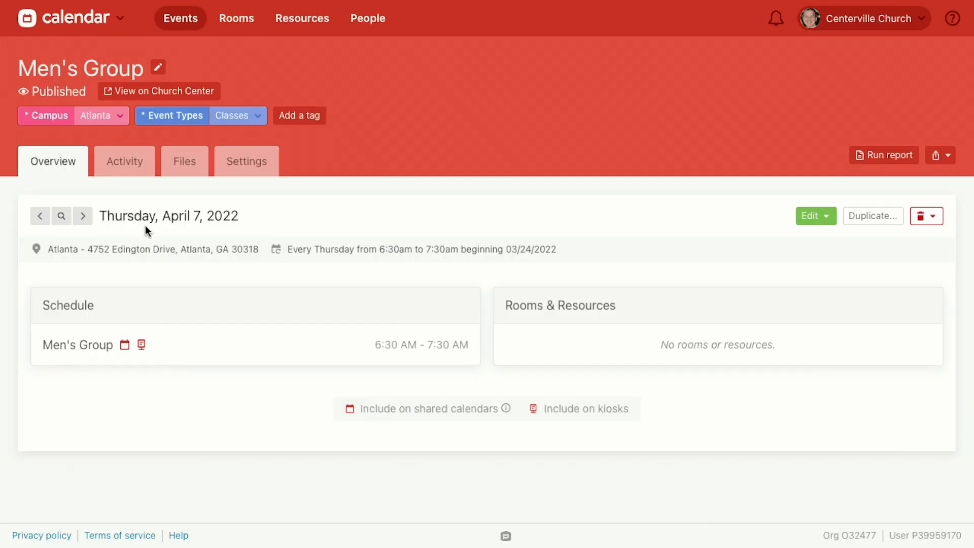
pyautogui.moveTo(185, 216)
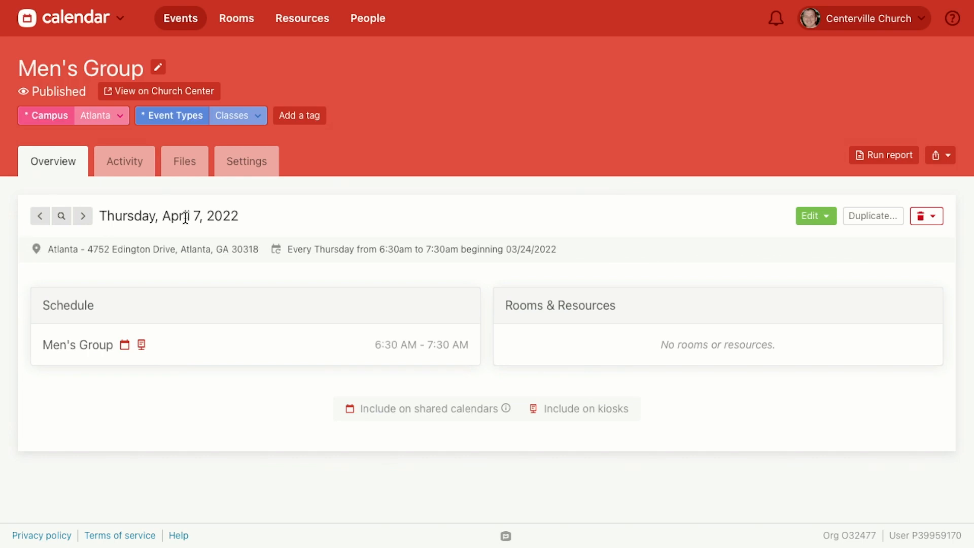
pyautogui.moveTo(213, 272)
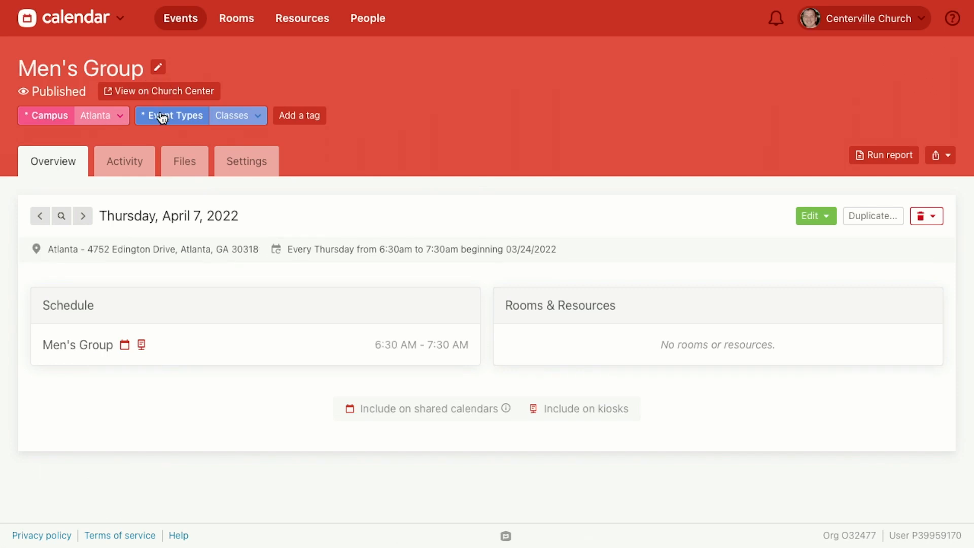
# Review the Men's Group settings, then start duplicating it as 'Coed Group'
pyautogui.click(247, 161)
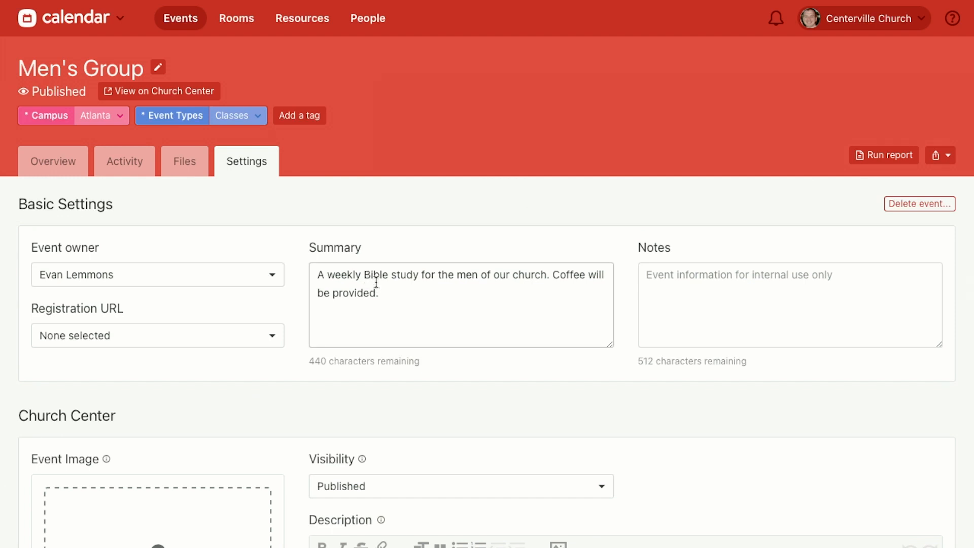
pyautogui.moveTo(270, 212)
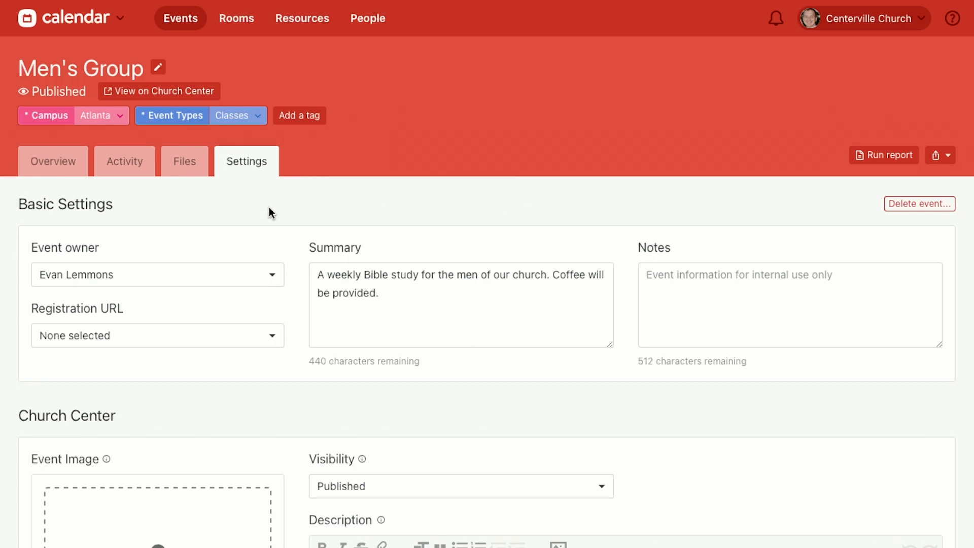
pyautogui.moveTo(195, 80)
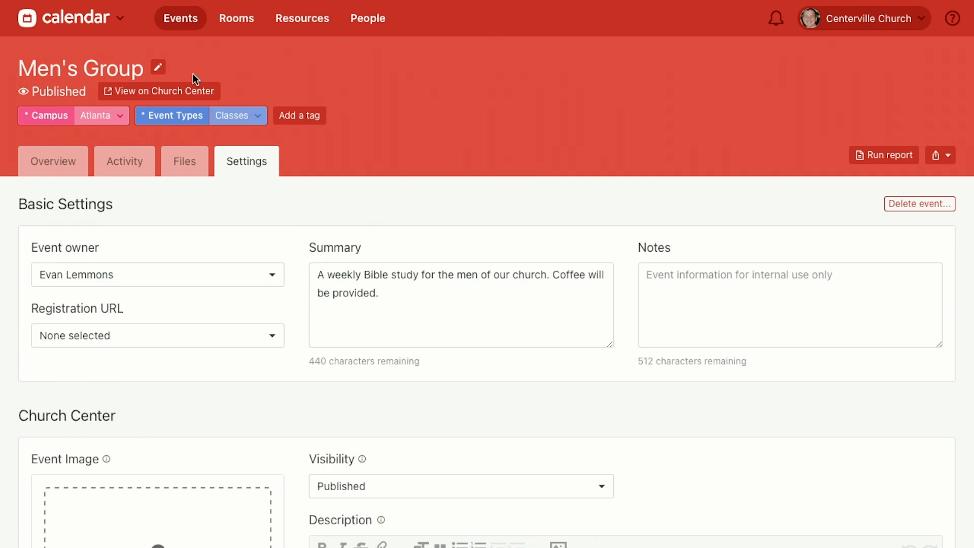
pyautogui.moveTo(75, 147)
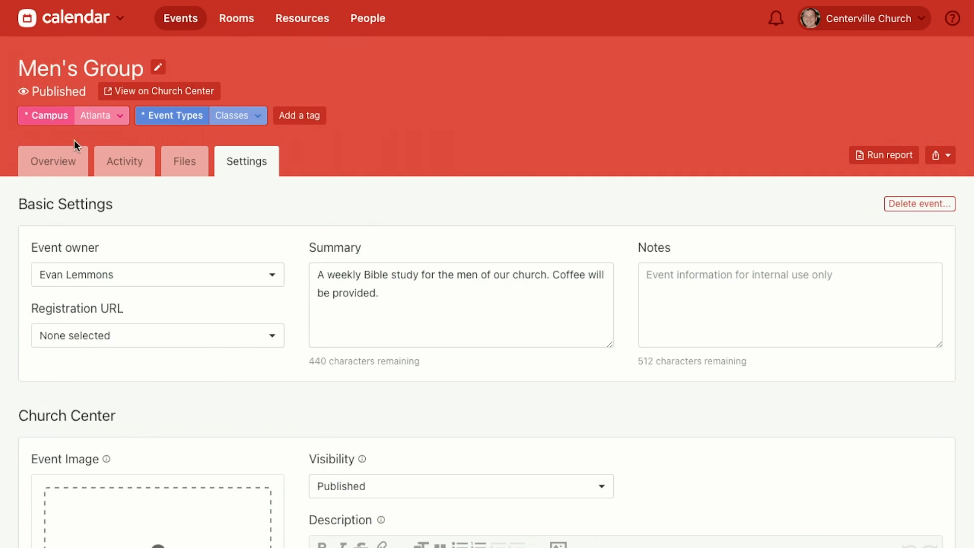
pyautogui.click(53, 161)
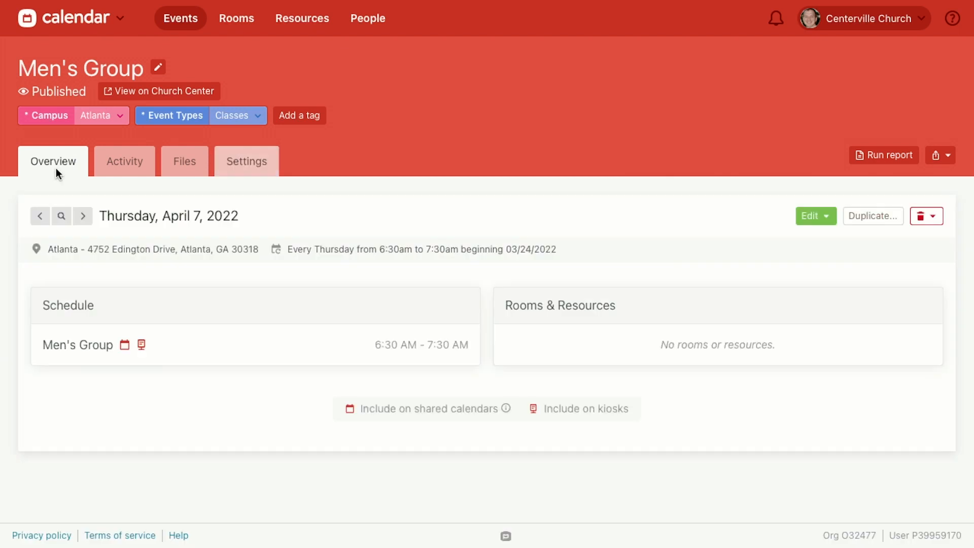
pyautogui.moveTo(872, 215)
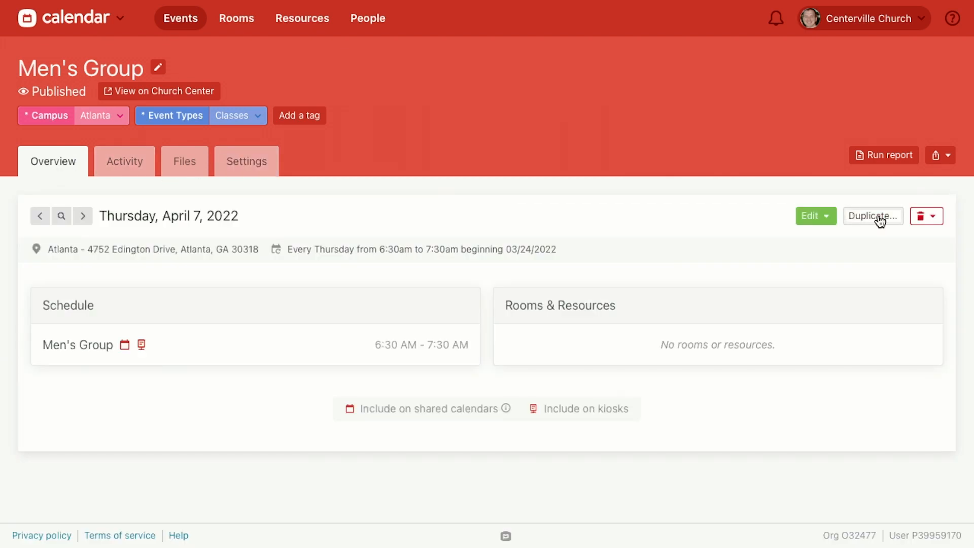
pyautogui.click(872, 216)
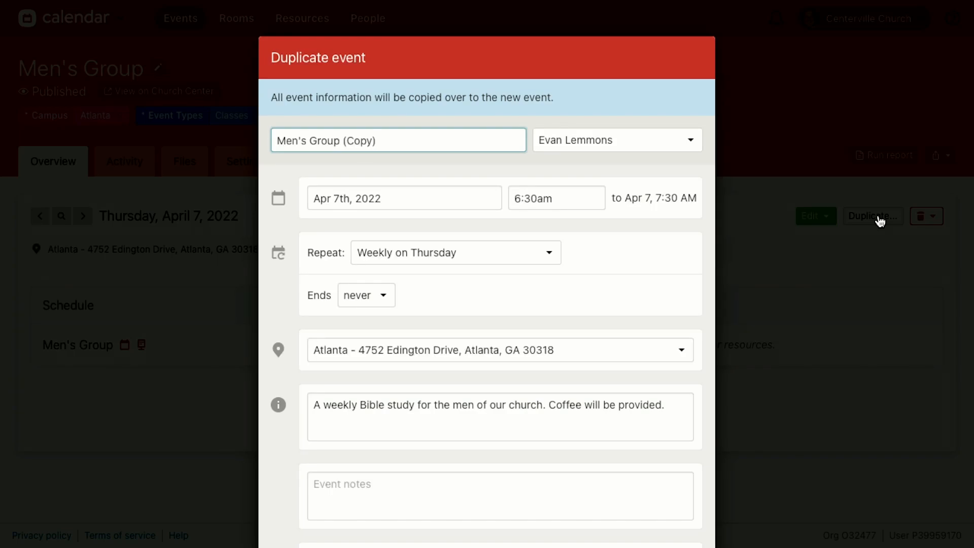
pyautogui.write('Coed Group')
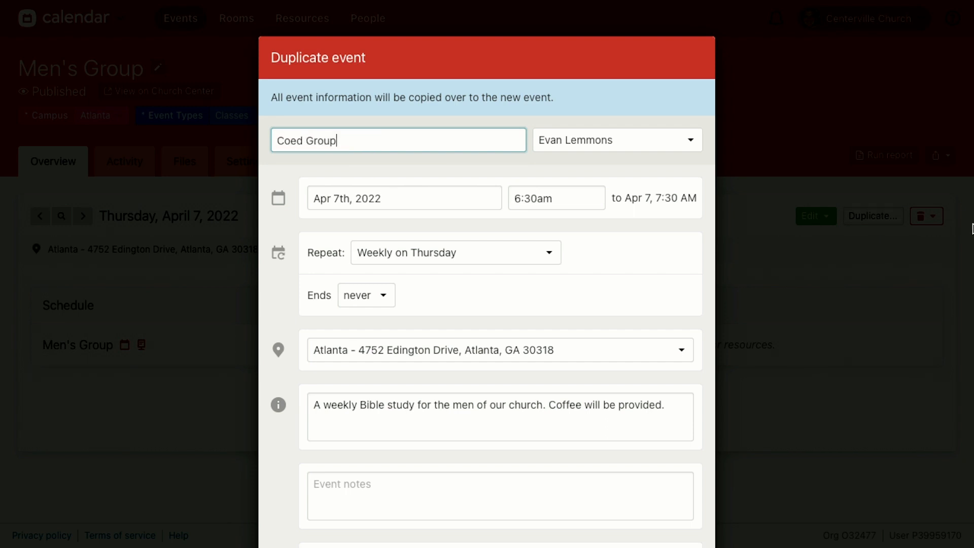
# Cancel the Coed Group duplicate and bring up the options for deleting event dates
pyautogui.scroll(-3)
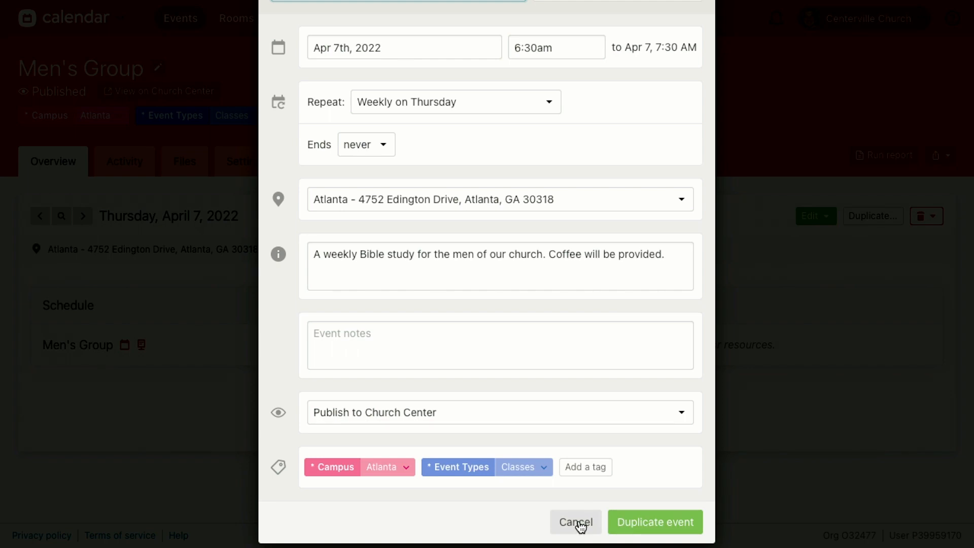
pyautogui.click(575, 522)
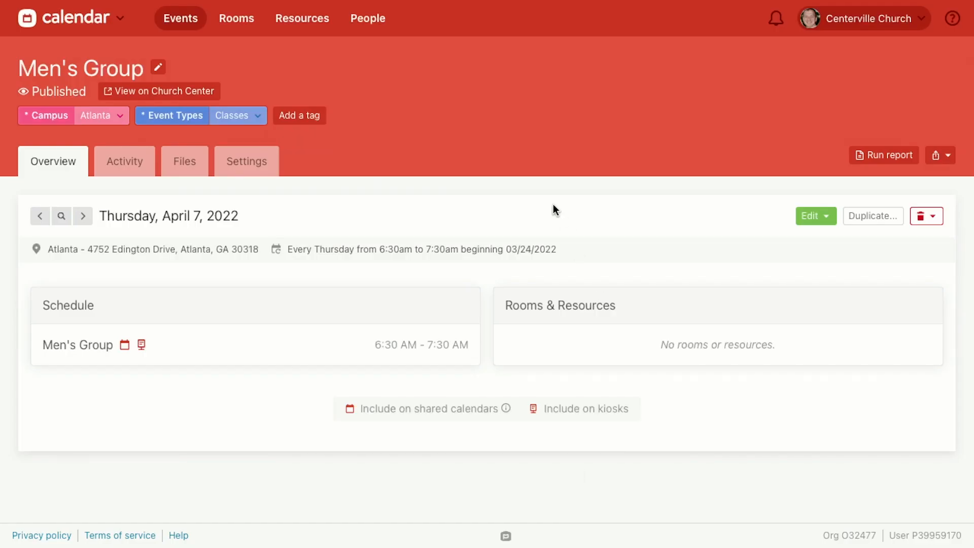
pyautogui.moveTo(342, 204)
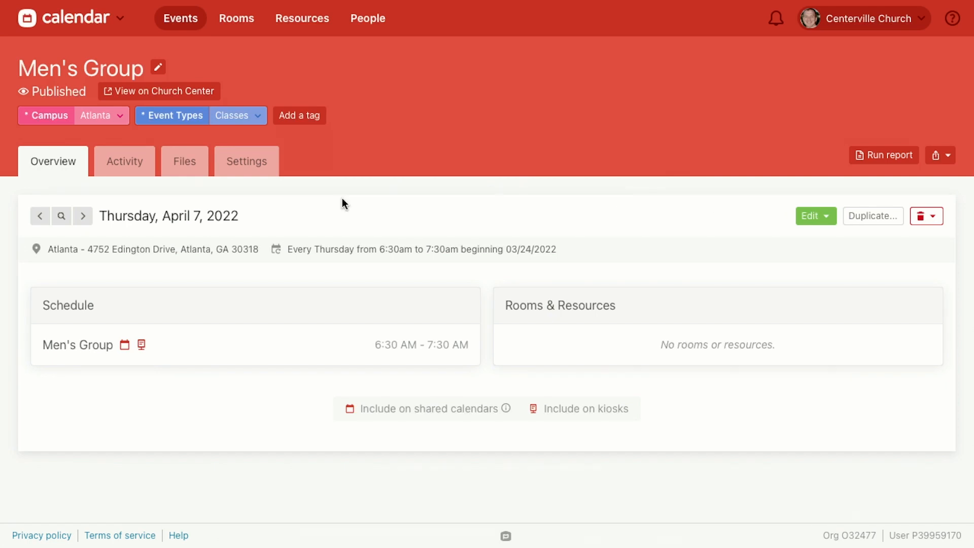
pyautogui.click(935, 216)
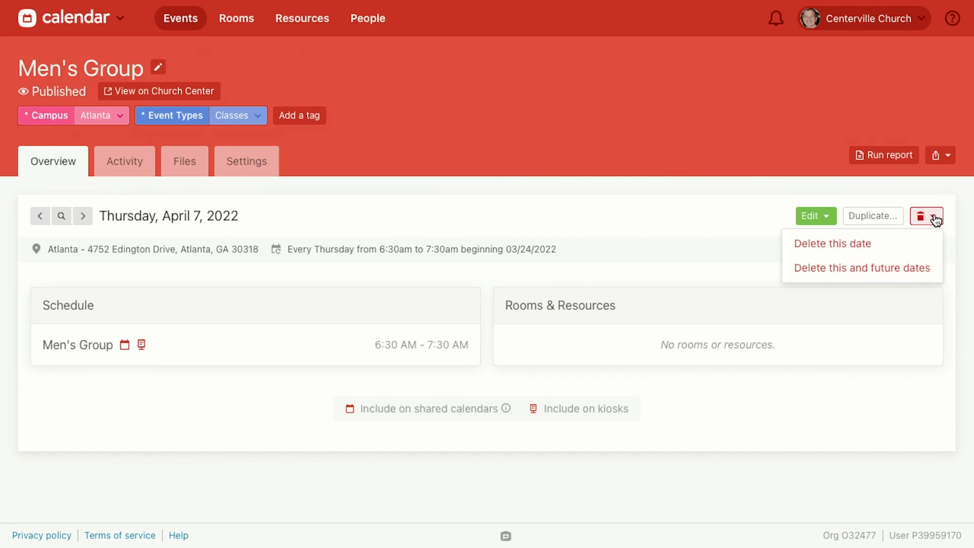
pyautogui.moveTo(861, 268)
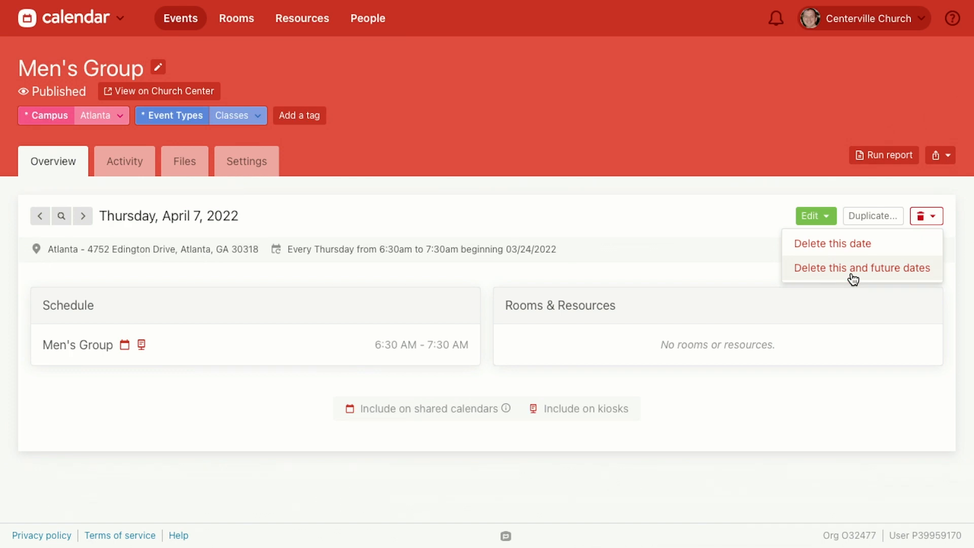